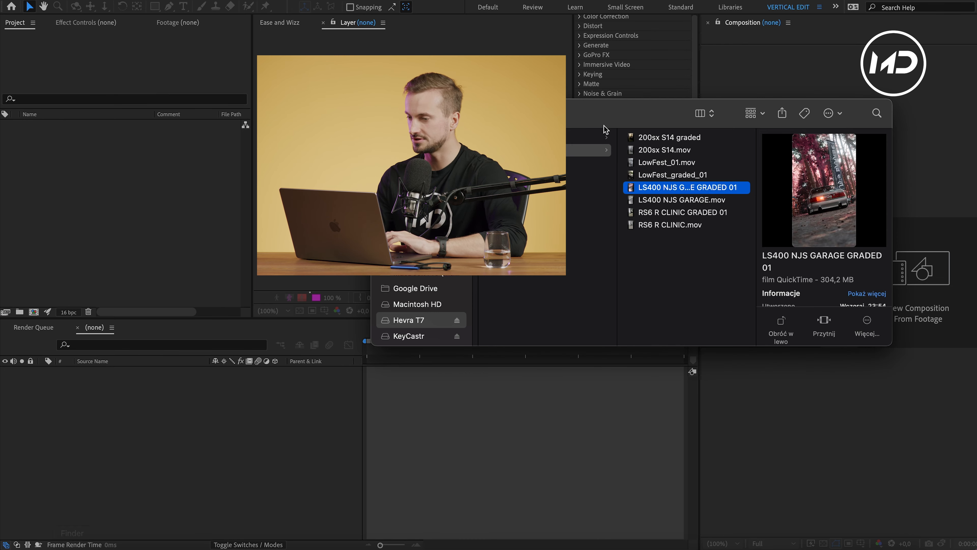
Import the LS400 NJS GARAGE GRADED 01.mov clip into the project.
double_click(686, 187)
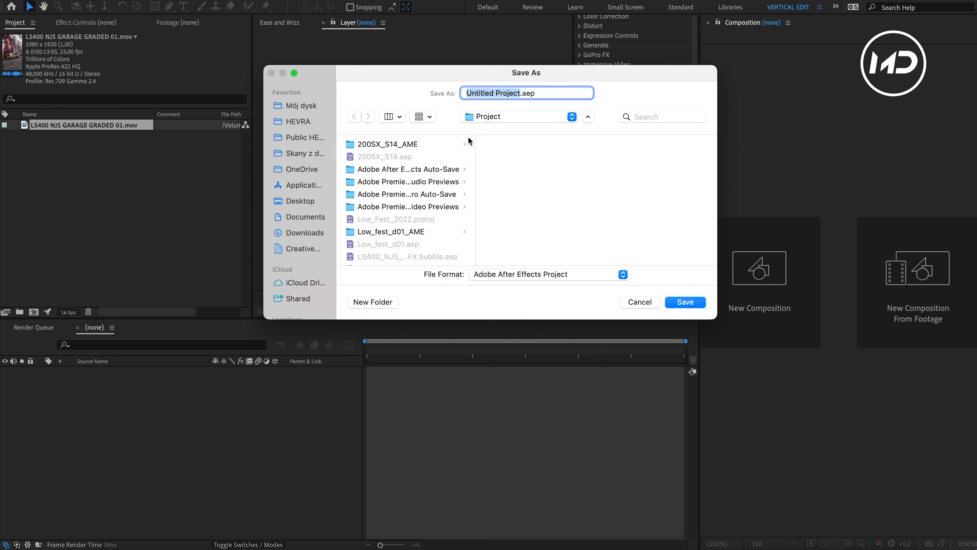
mouse_move(518, 148)
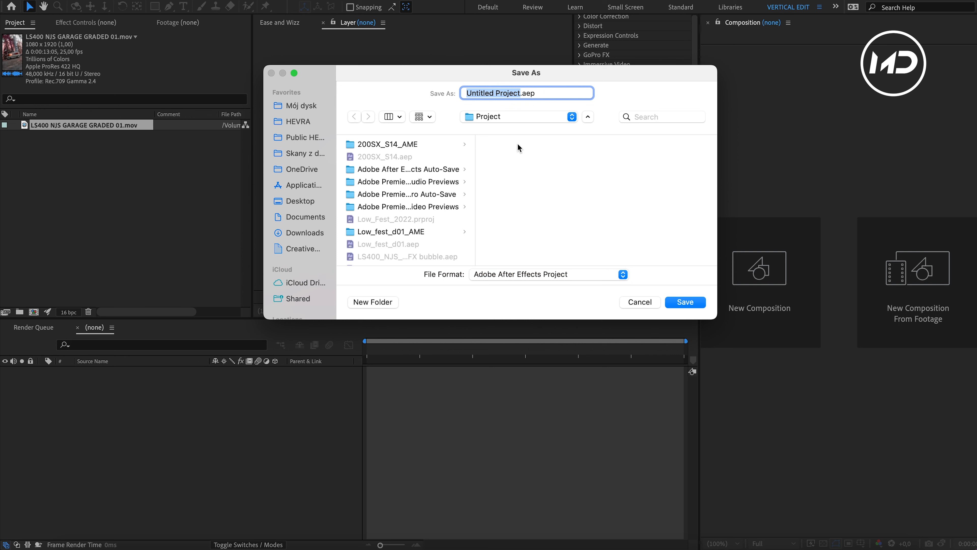
Save the project as 'LS400_GHOST EFFECT'.
type("LS400_.aep")
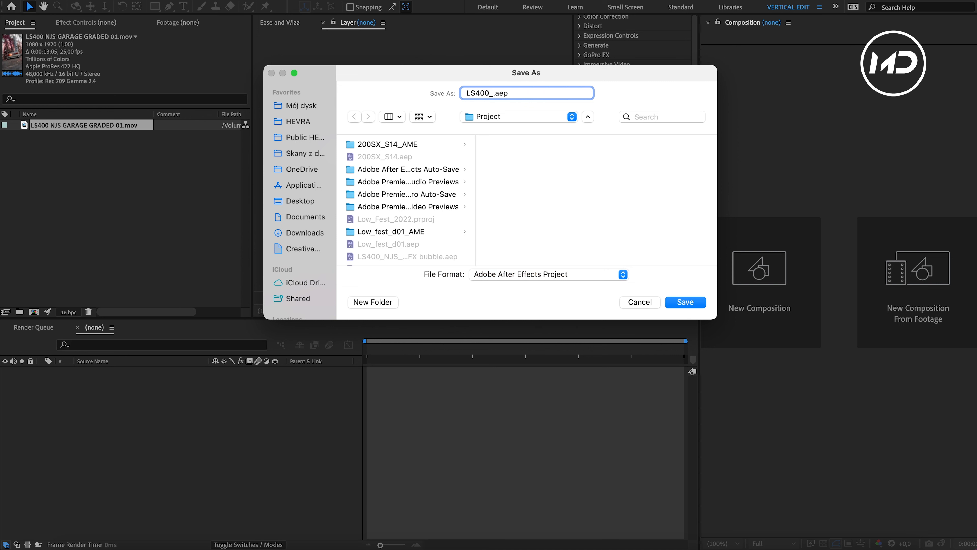
type("GHOST")
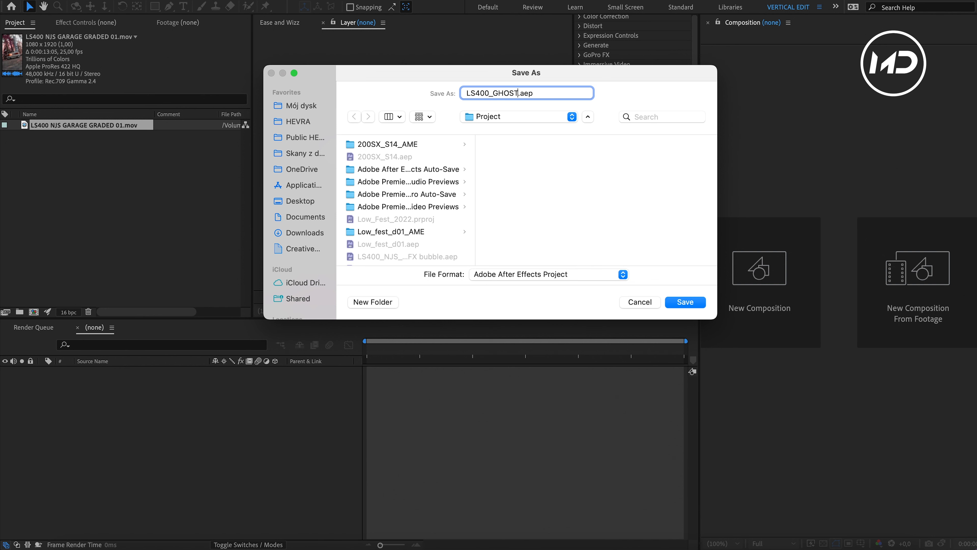
type("EFFECT")
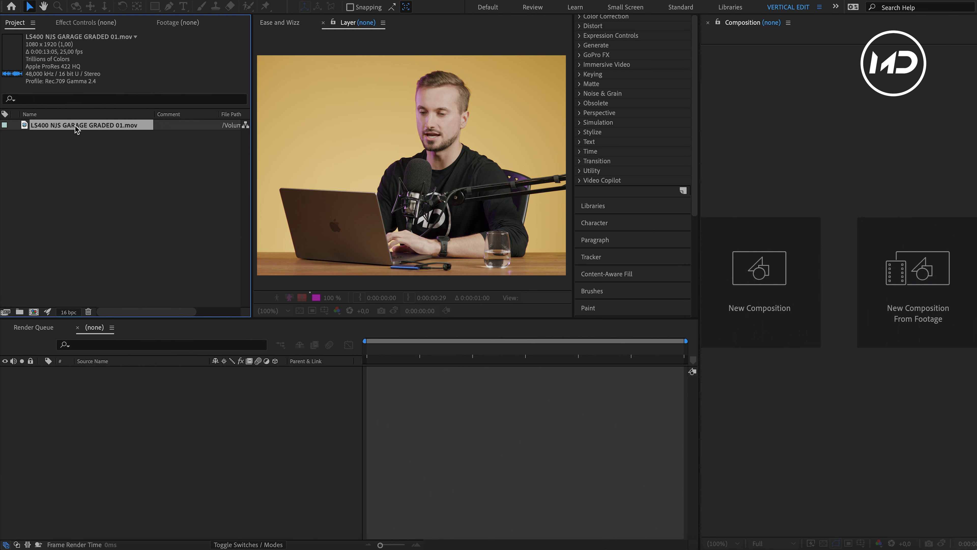
Create a new composition from the LS400 clip via New Comp from Selection.
right_click(87, 125)
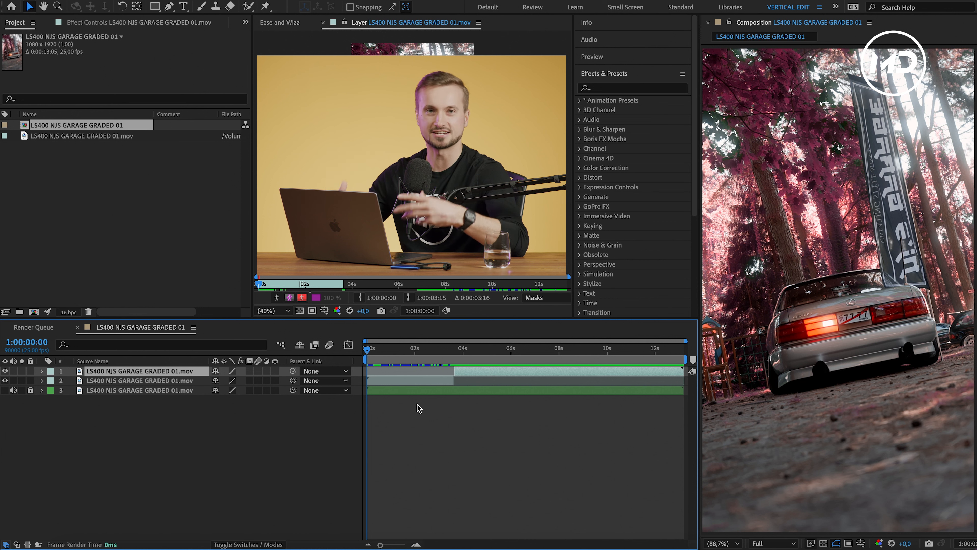
Duplicate the second clip layer with Cmd+D for rotoscoping.
left_click(140, 381)
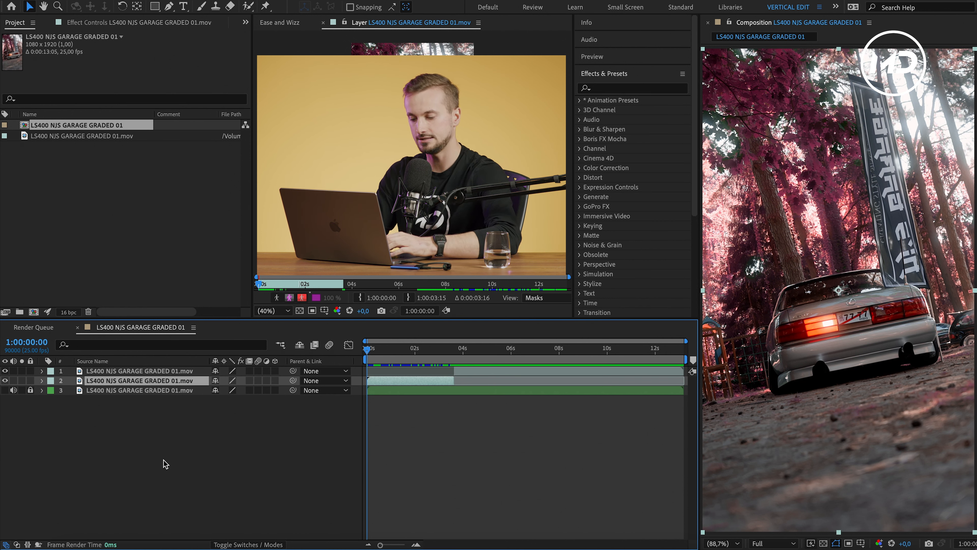
key("cmd+d")
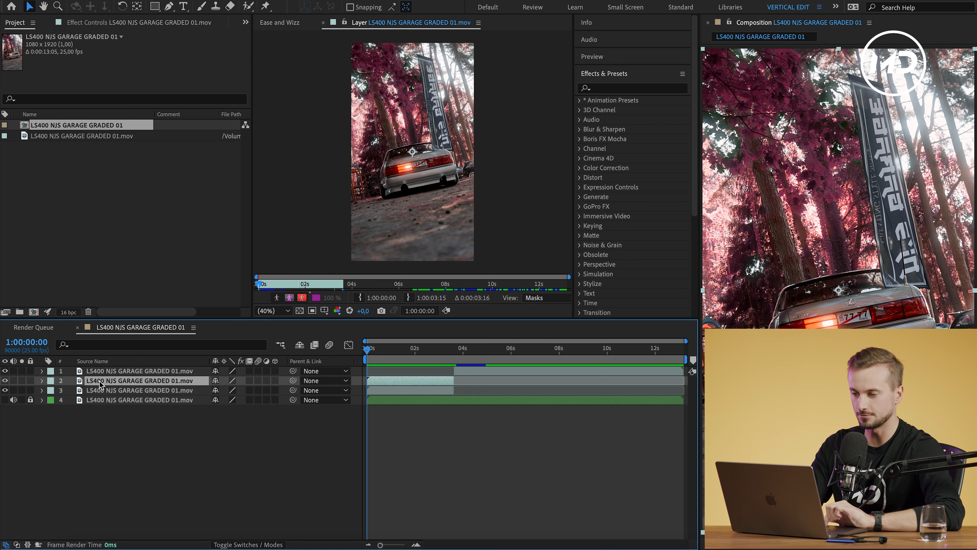
mouse_move(561, 186)
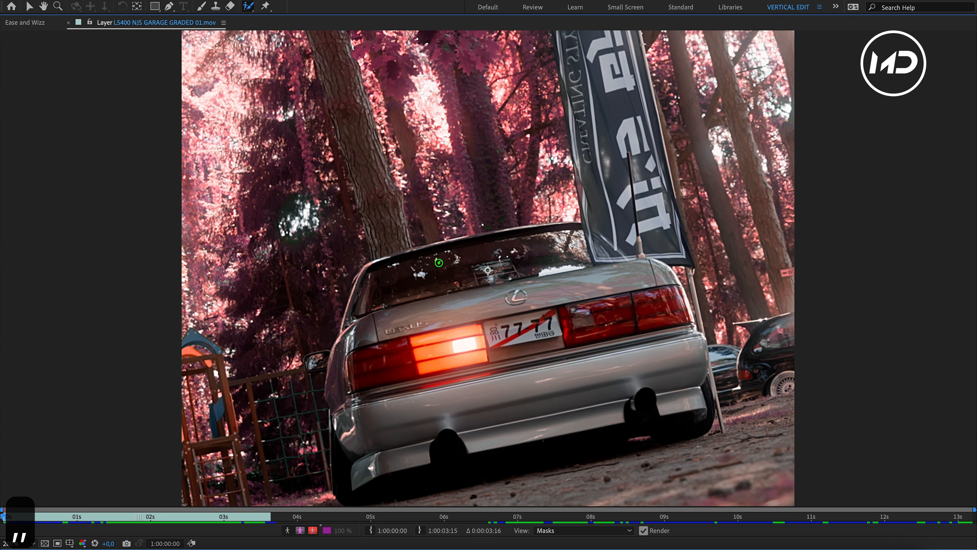
Paint Roto Brush foreground strokes across the car's rear window and body.
left_click_drag(438, 263, 363, 287)
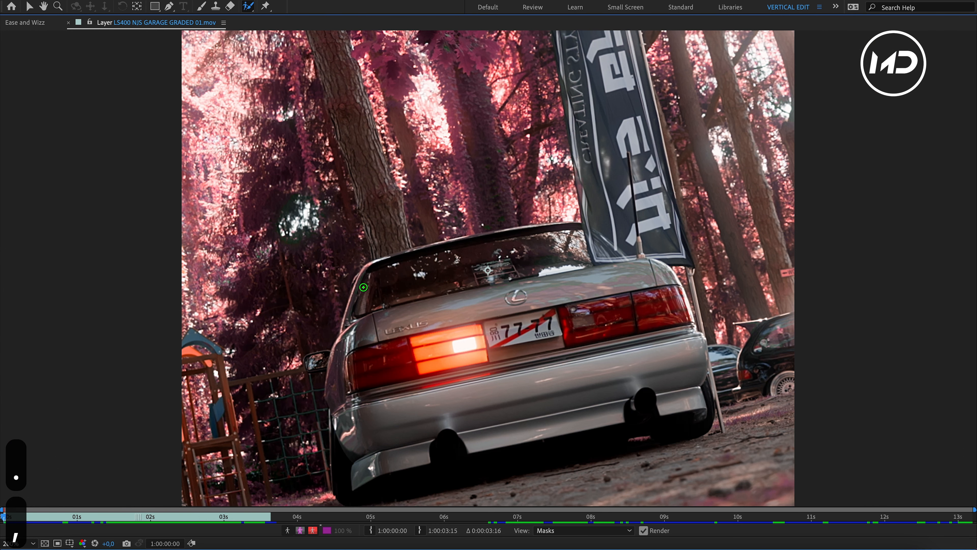
left_click_drag(361, 283, 566, 225)
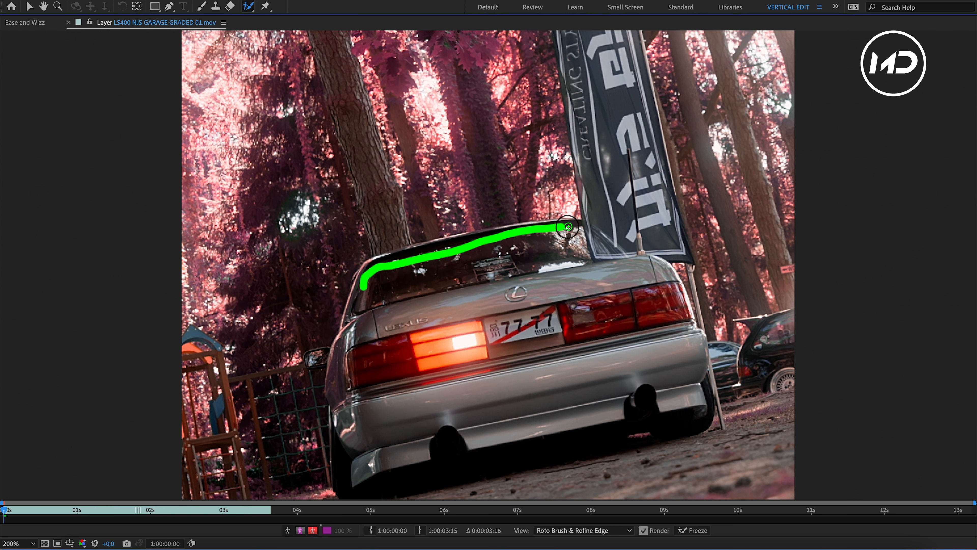
left_click_drag(563, 226, 690, 400)
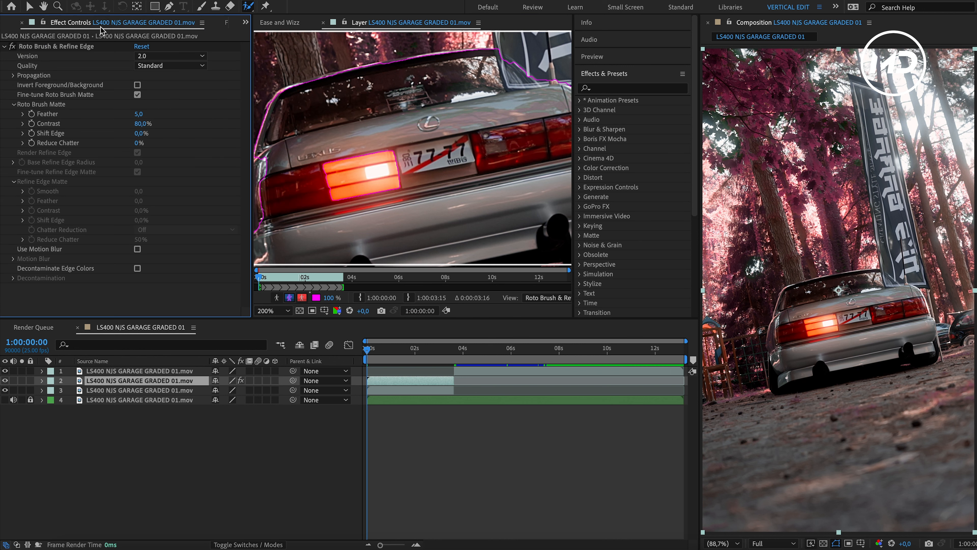
mouse_move(140, 388)
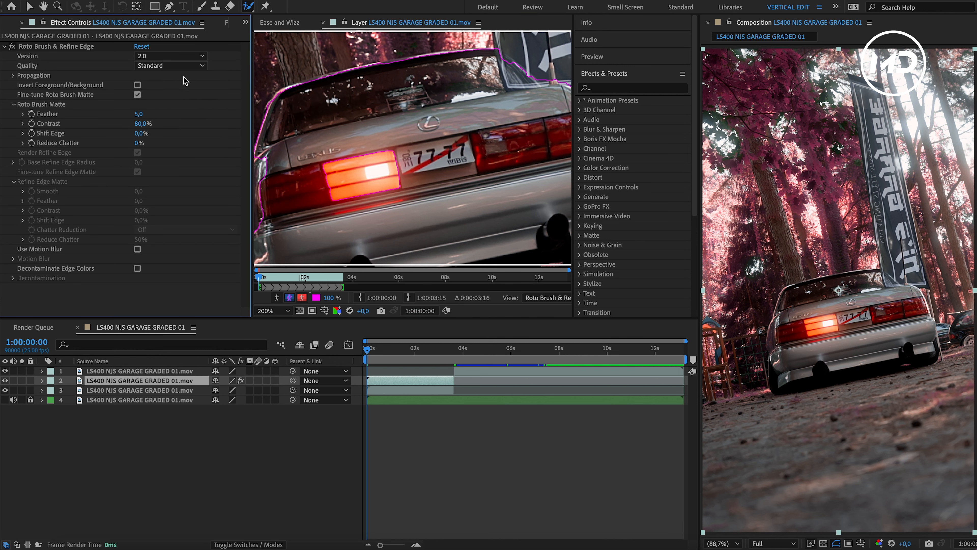
Set Roto Brush matte Quality to Best and adjust the preview resolution.
left_click(169, 65)
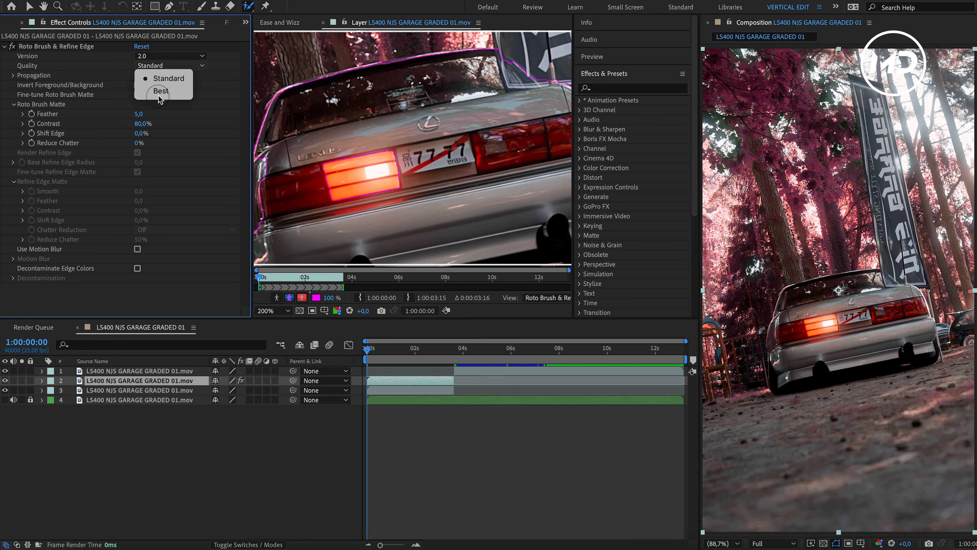
left_click(161, 91)
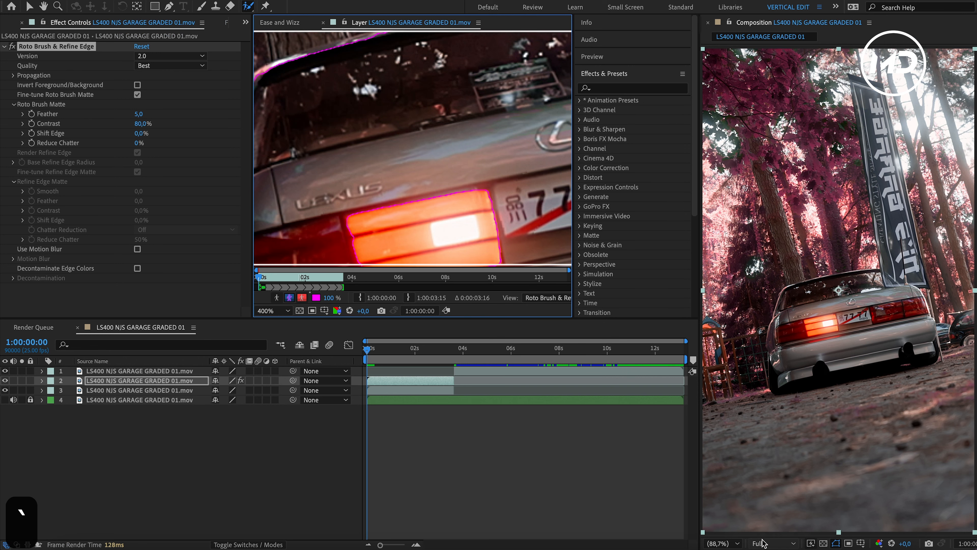
left_click(770, 543)
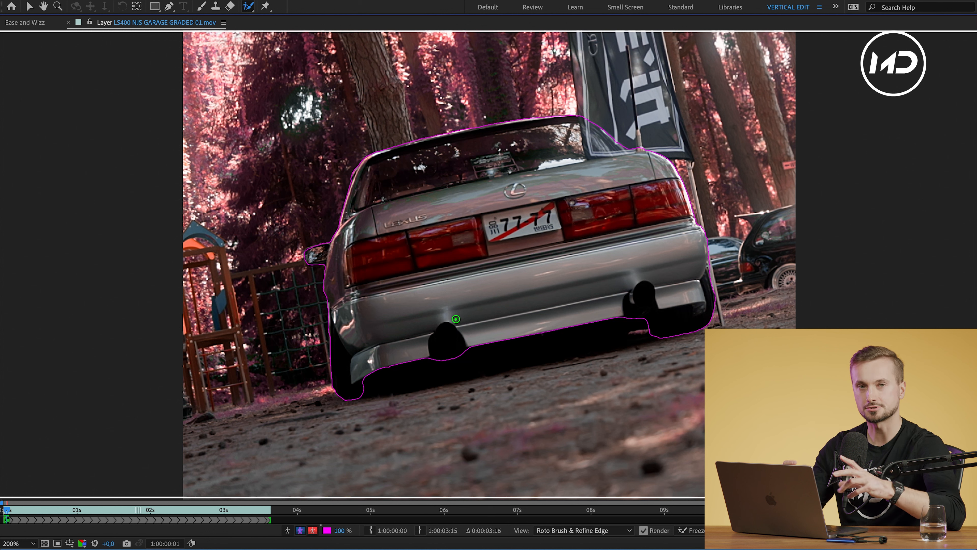
mouse_move(529, 353)
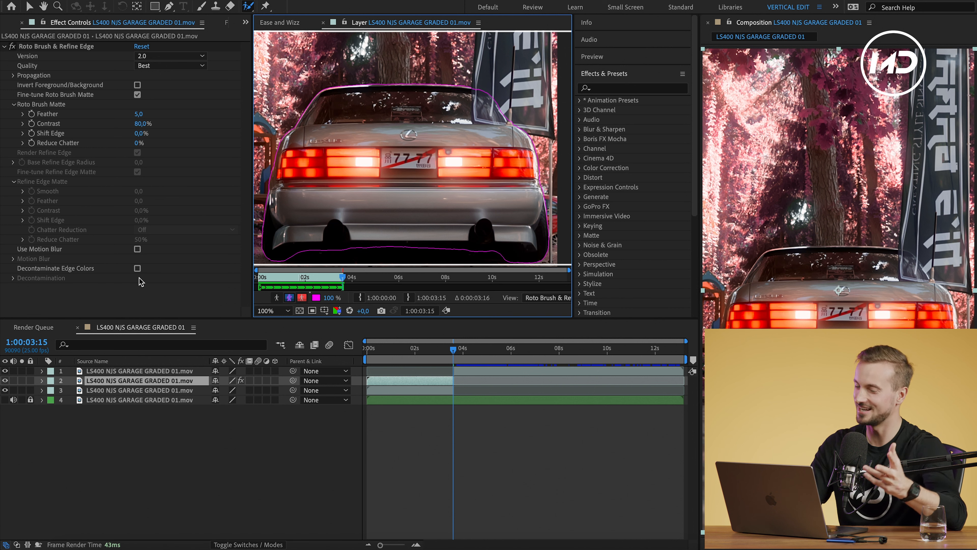
Set the Roto Brush matte Feather to 5 and Contrast to 80% with edge decontamination.
left_click(137, 268)
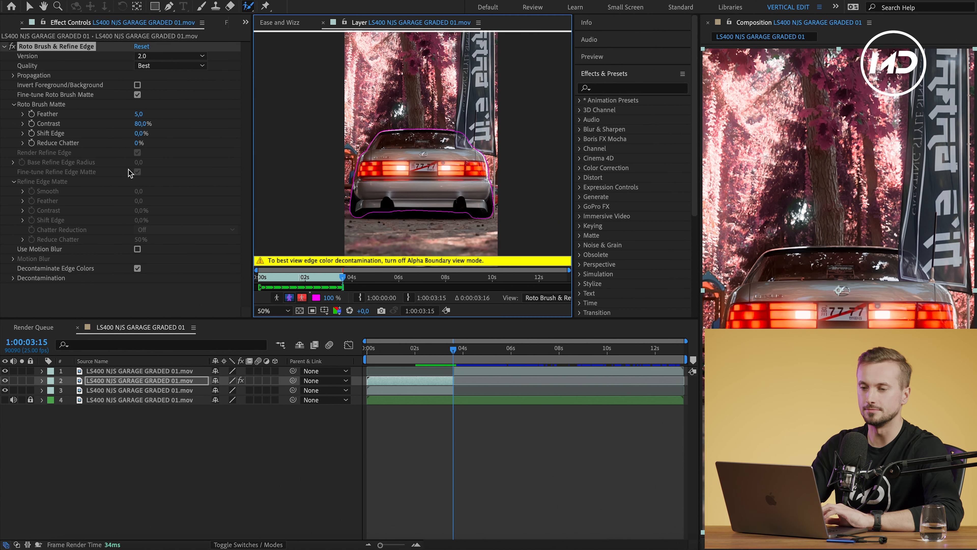
left_click(144, 142)
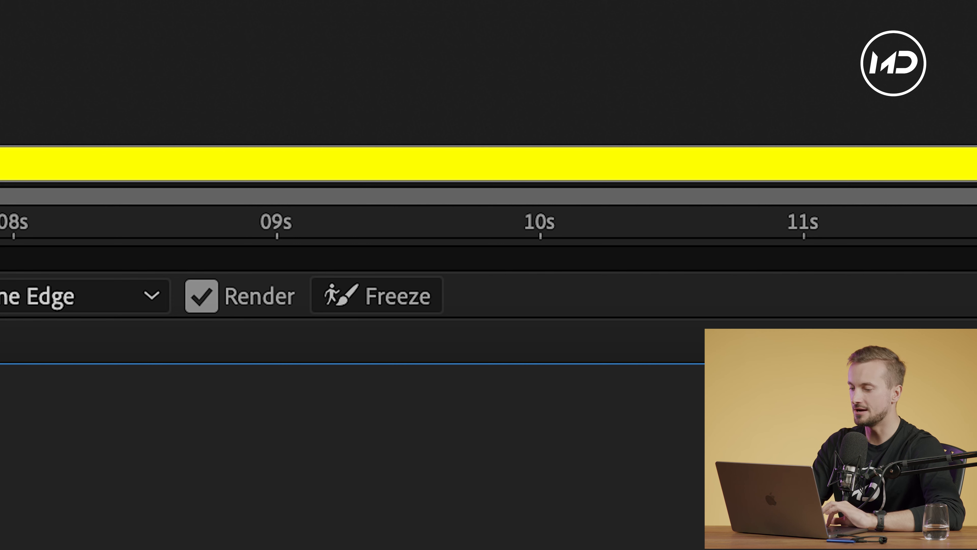
mouse_move(378, 295)
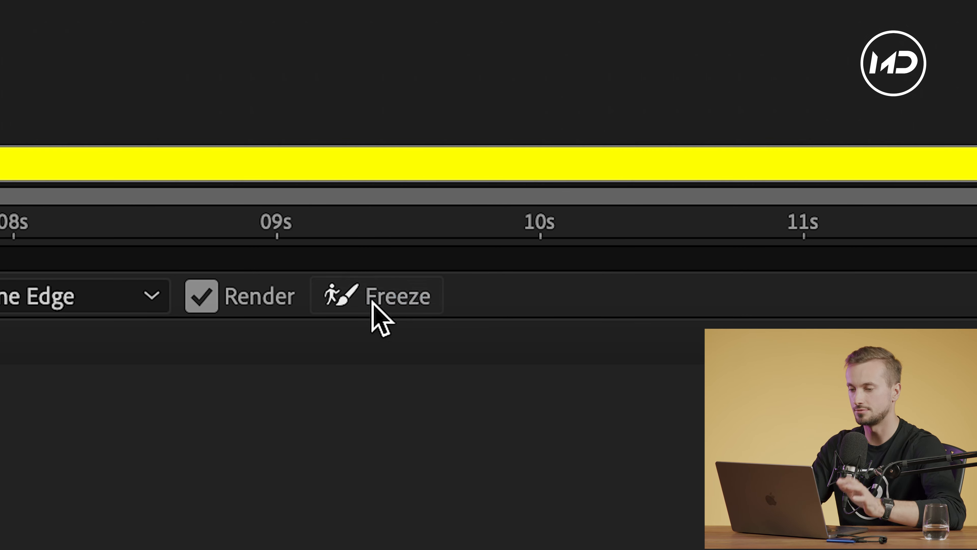
Freeze the finished Roto Brush segmentation of the car.
left_click(376, 295)
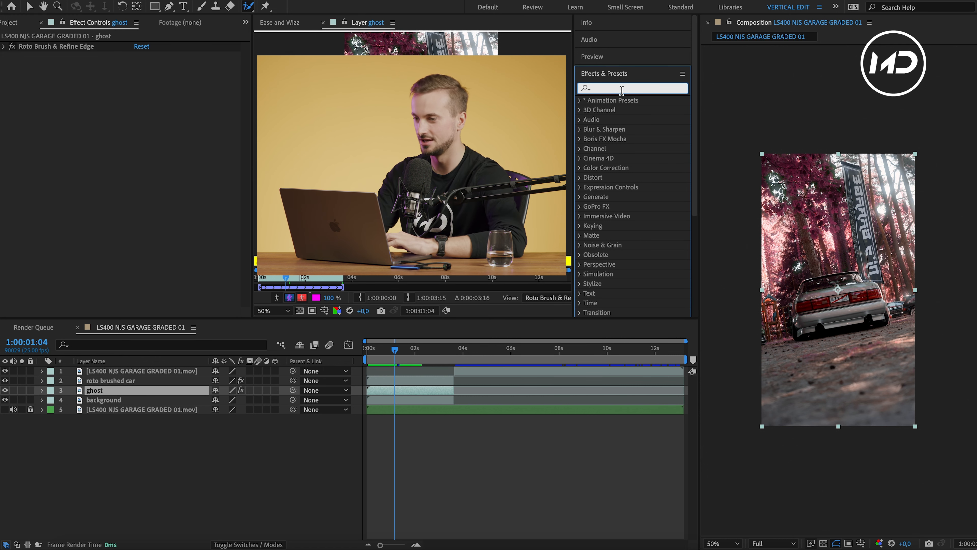
Search 'off' in Effects & Presets and choose Distort > Offset for the ghost layer.
type("off")
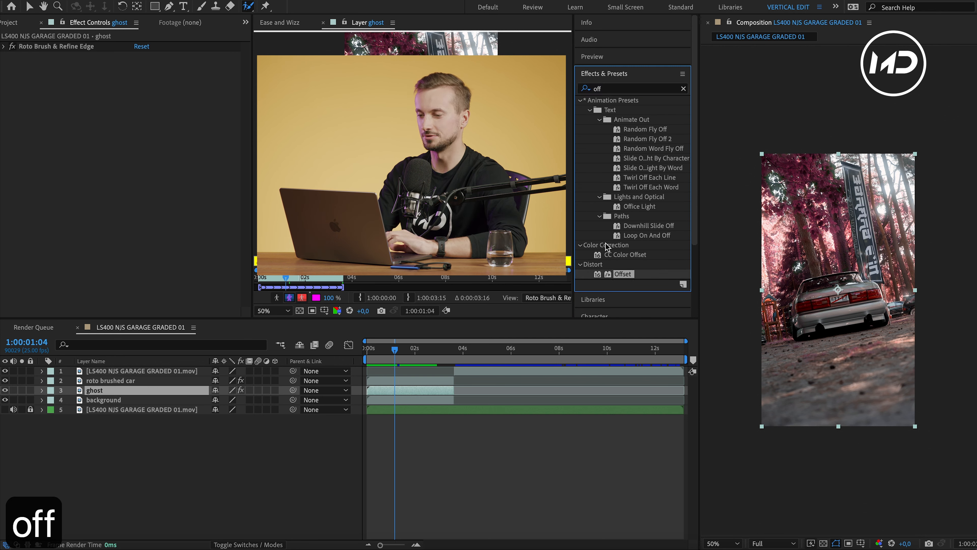
left_click(623, 274)
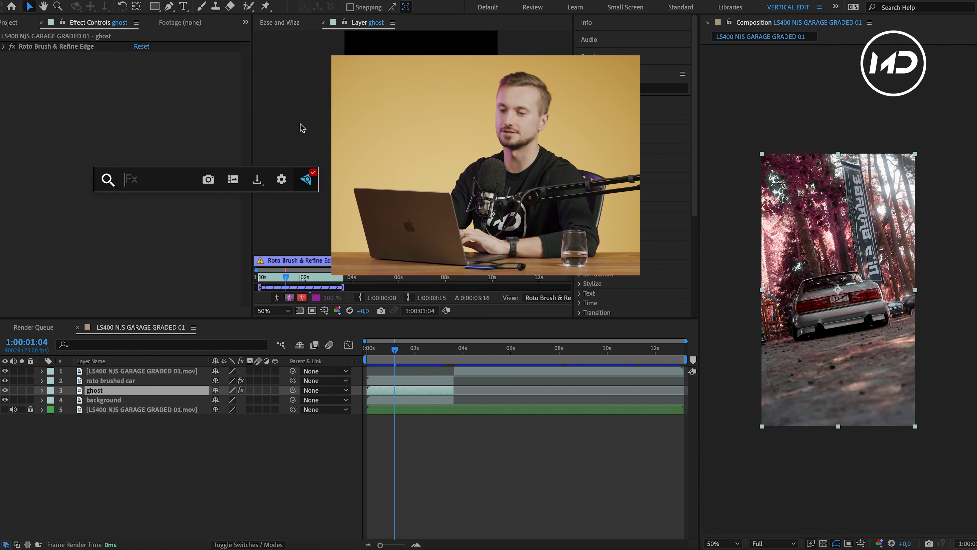
mouse_move(268, 310)
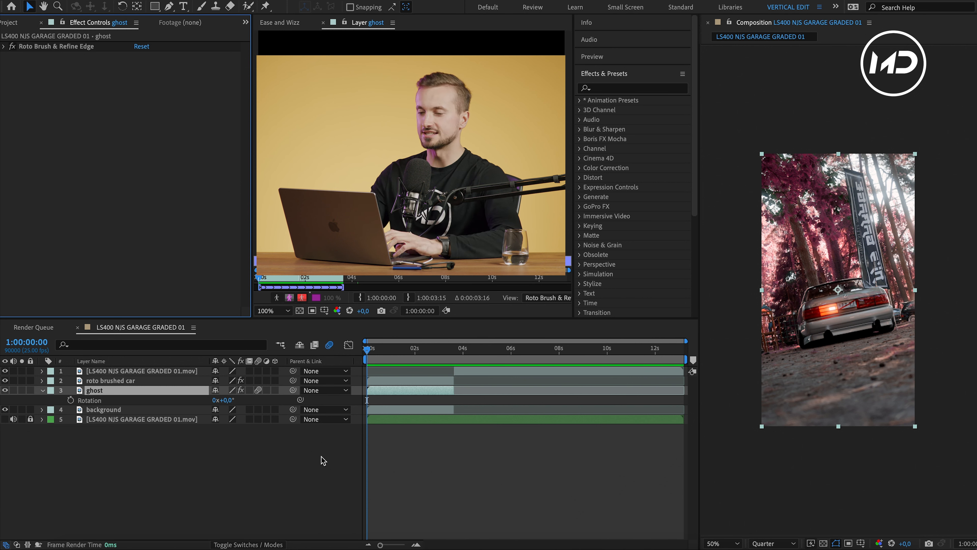
Apply Offset to ghost and keyframe Shift Center To X at 540, then the later value.
type("offe")
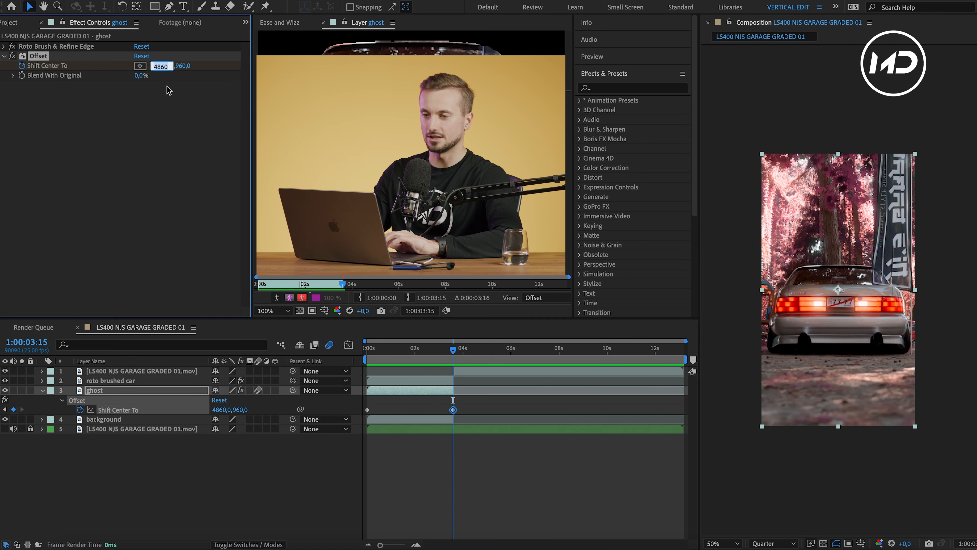
type("540,0")
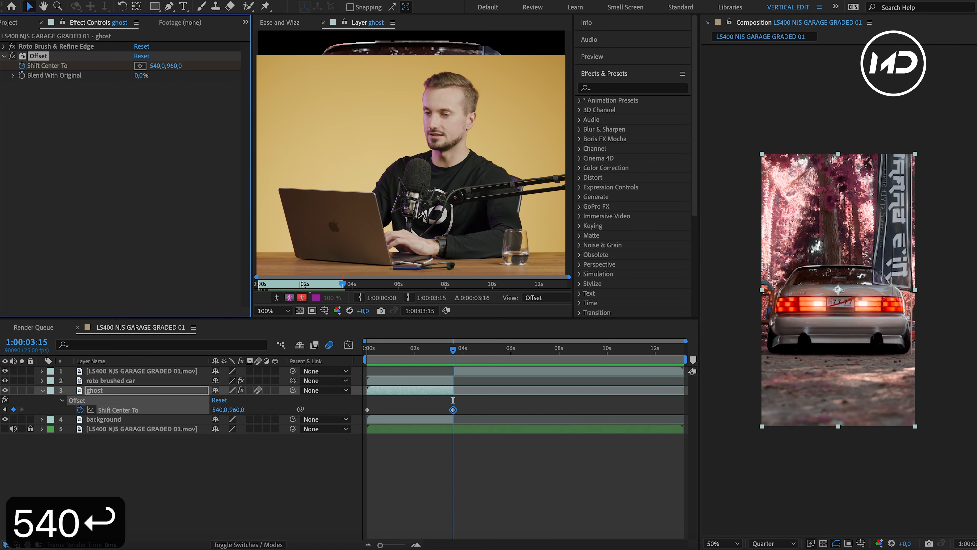
left_click(160, 66)
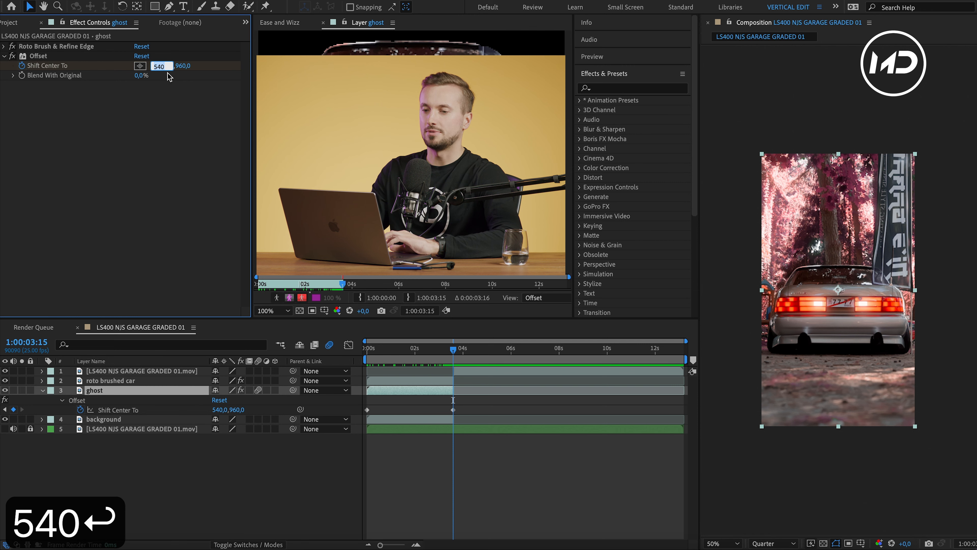
type("*1")
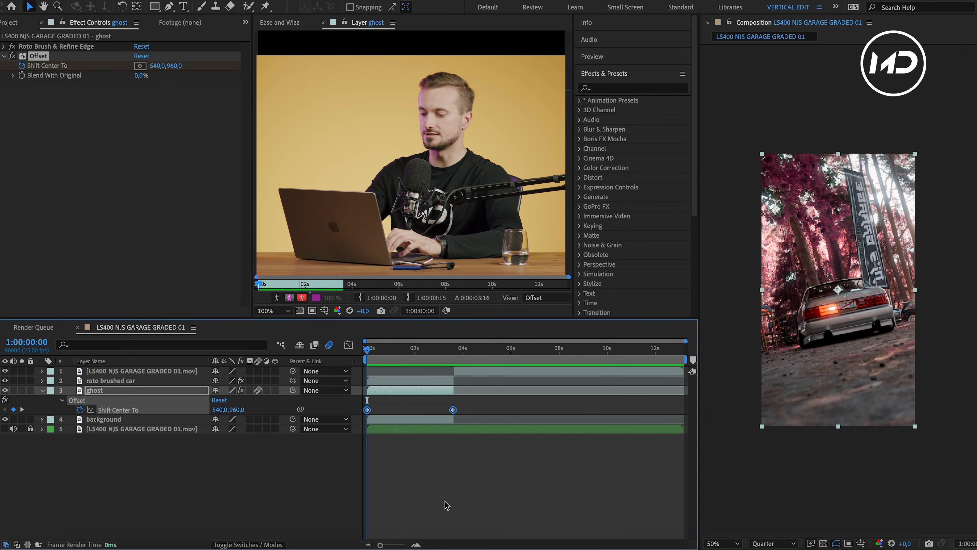
Apply Easy Ease (F9) to both Shift Center To keyframes and select the ghost layer.
key("F9")
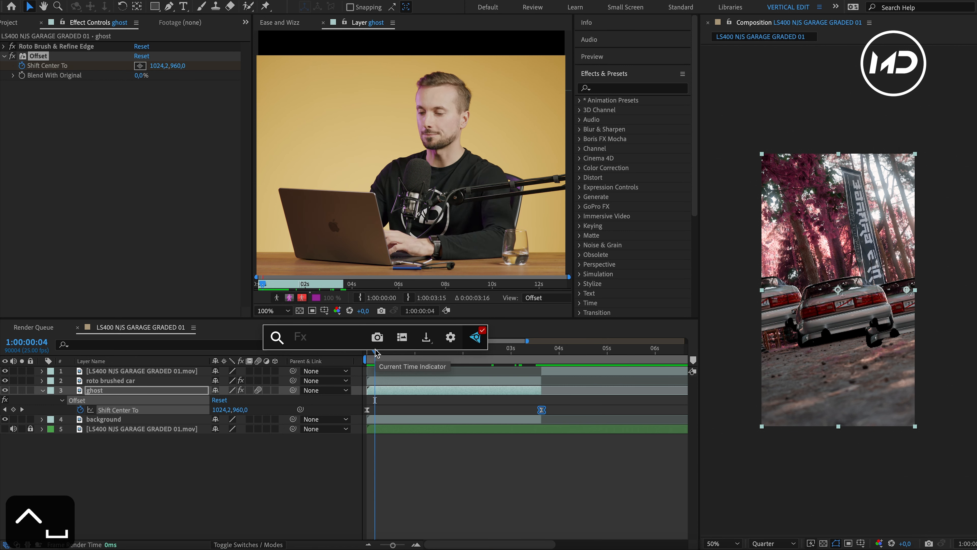
type("dr")
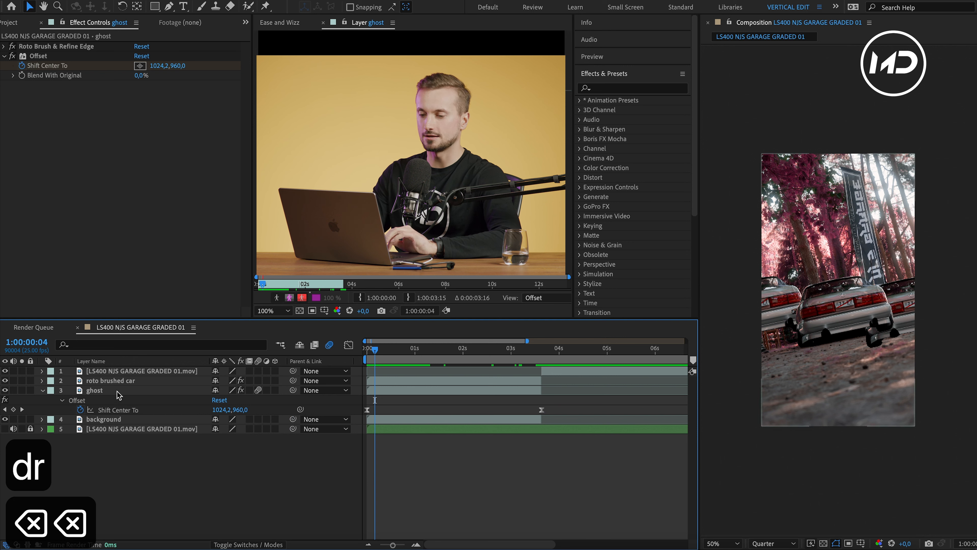
left_click(95, 390)
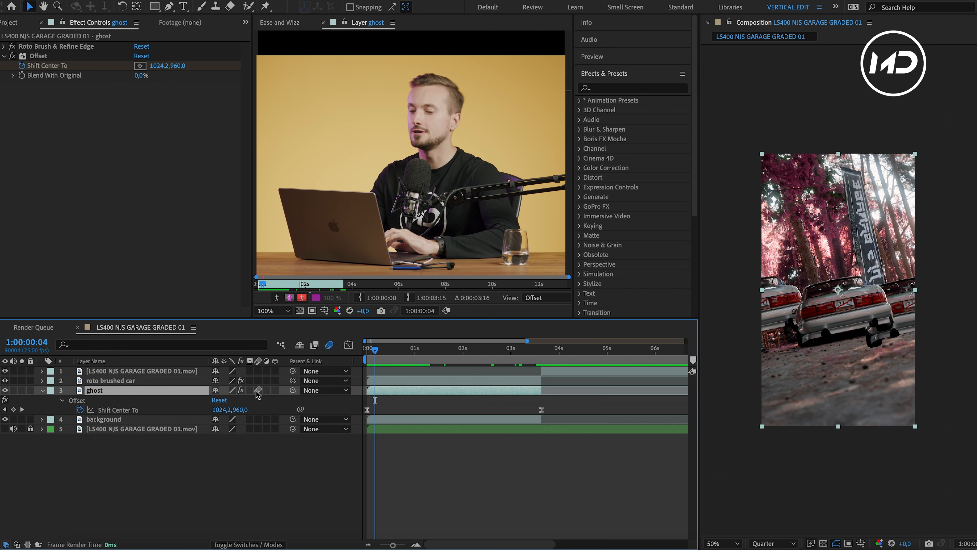
Search 'dri' in Effects and apply Directional Blur to the ghost layer.
left_click(405, 355)
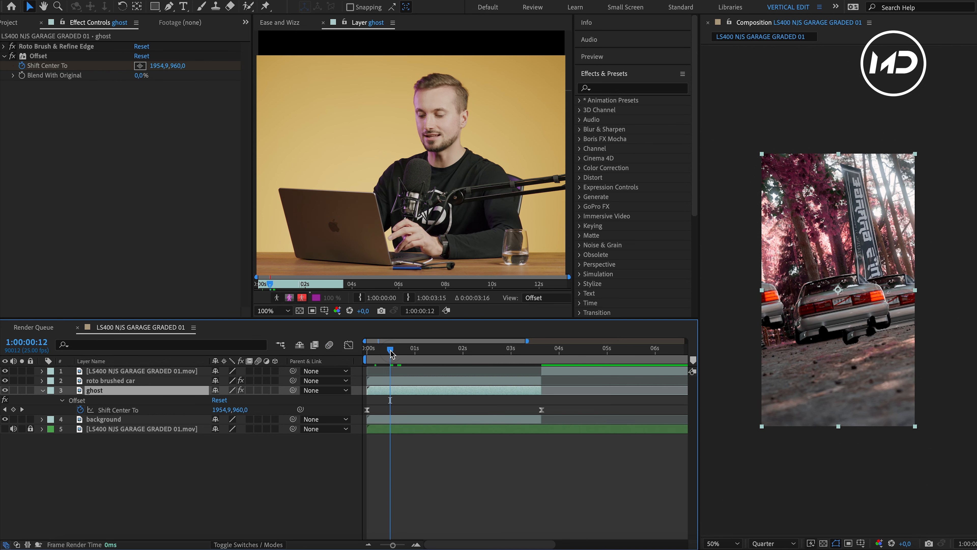
type("dri")
type("540")
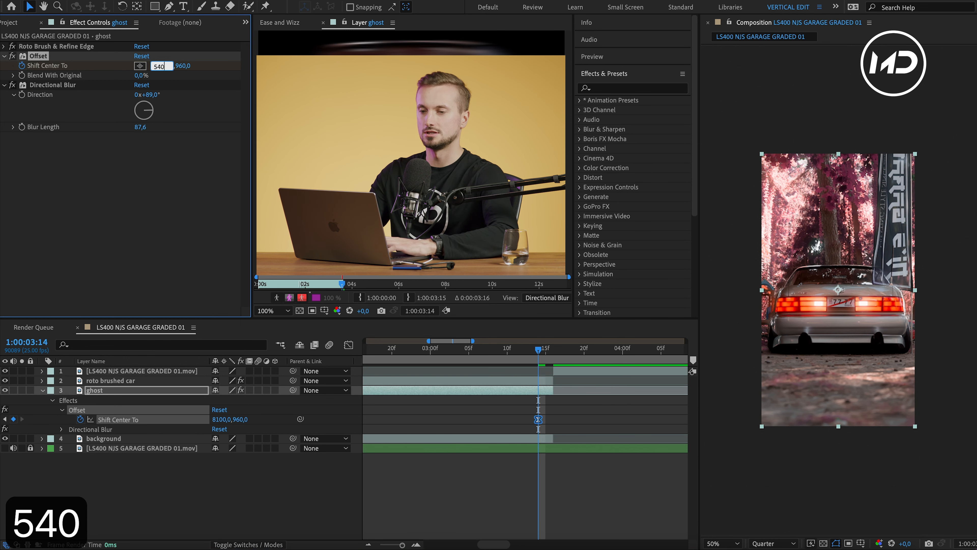
Confirm Shift Center To X at 540 and raise Directional Blur length to 150.
key("enter")
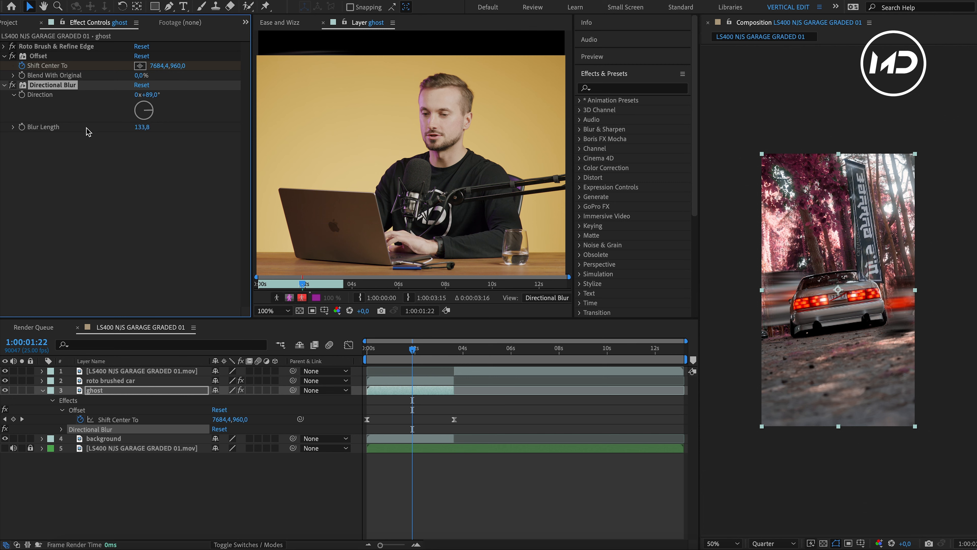
type("150,0")
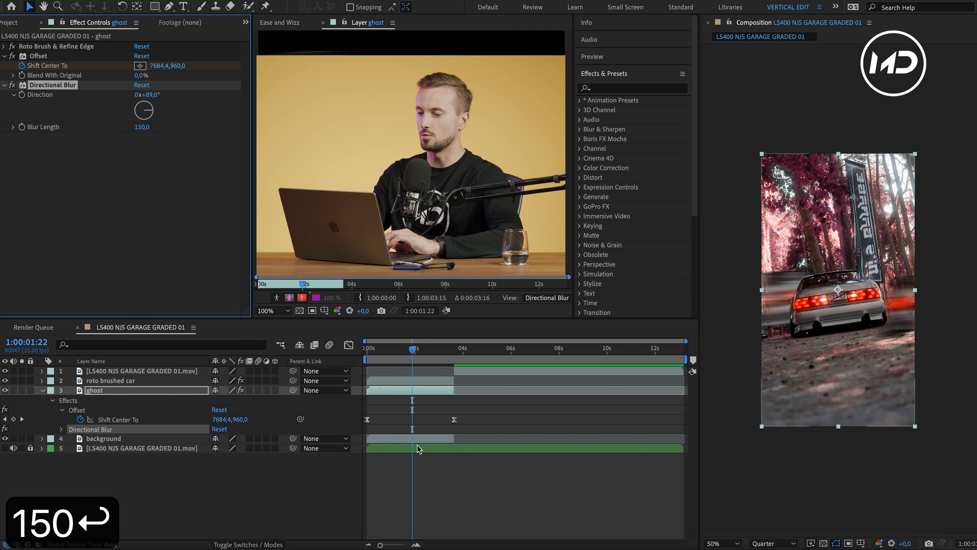